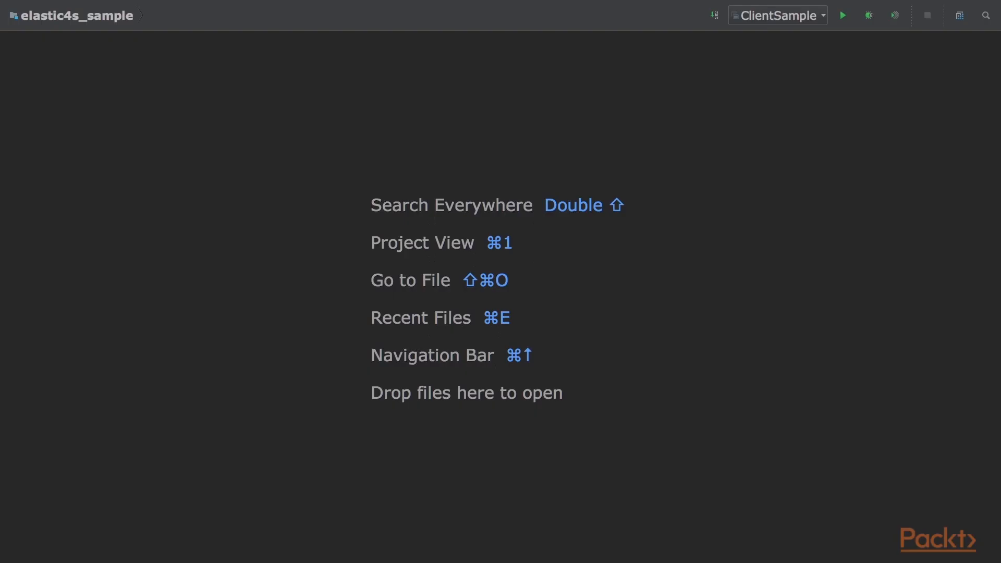
mouse_move(40, 32)
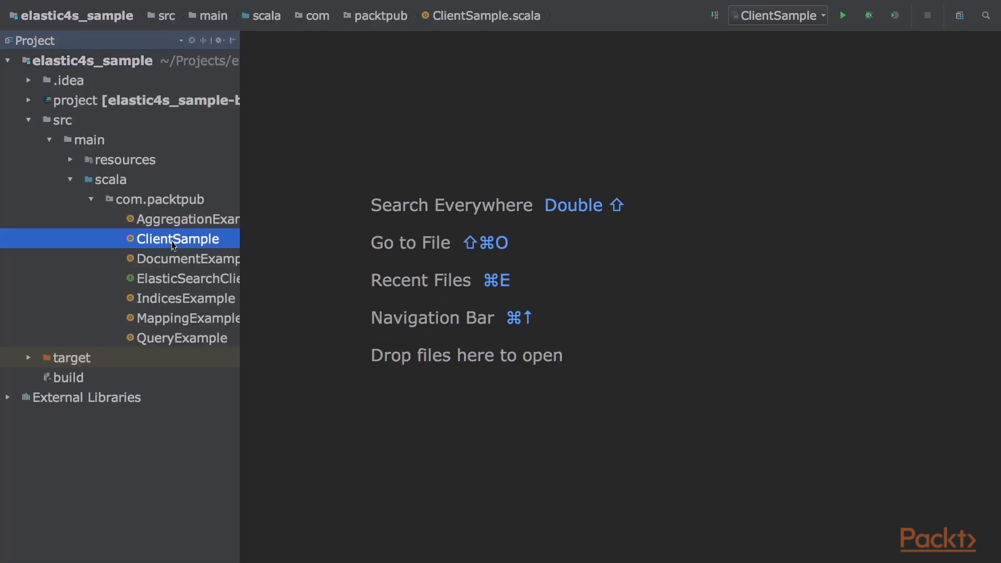
- Open ClientSample.scala from the Project tree to view the TcpClient indexing code
double_click(178, 238)
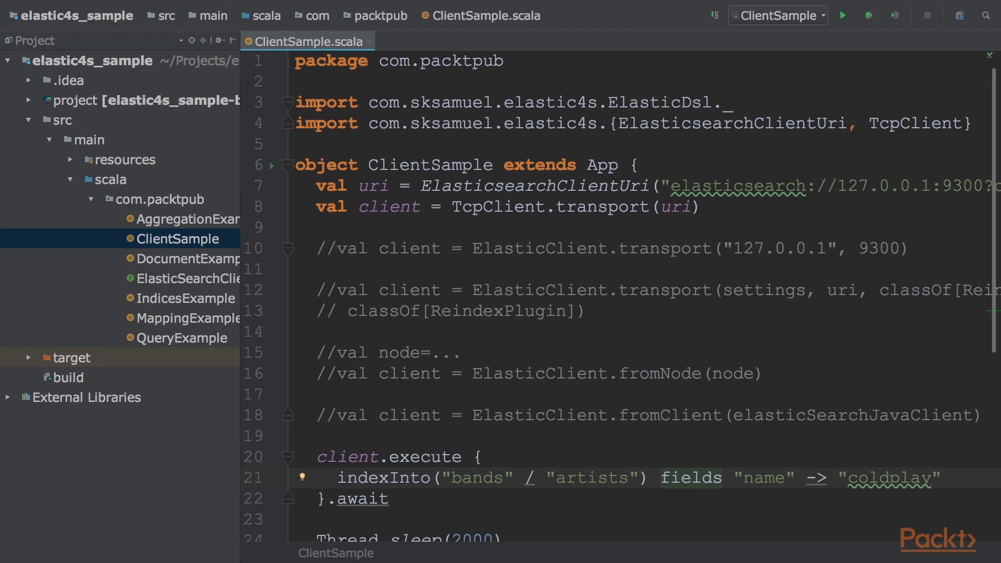
mouse_move(66, 389)
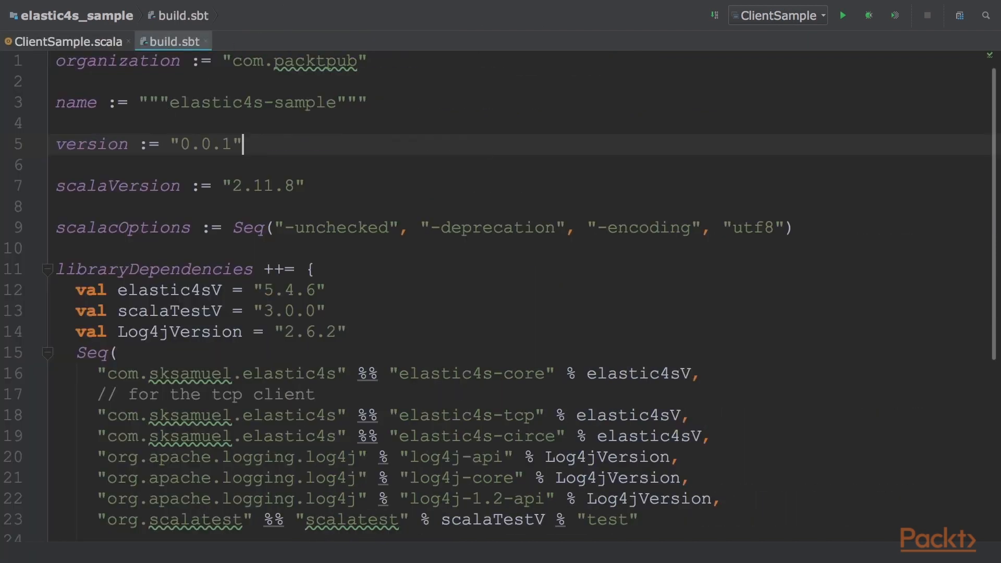
- Highlight the elastic4s 5.4.6 core, tcp and circe dependencies, then return to ClientSample.scala
left_click_drag(56, 269, 634, 519)
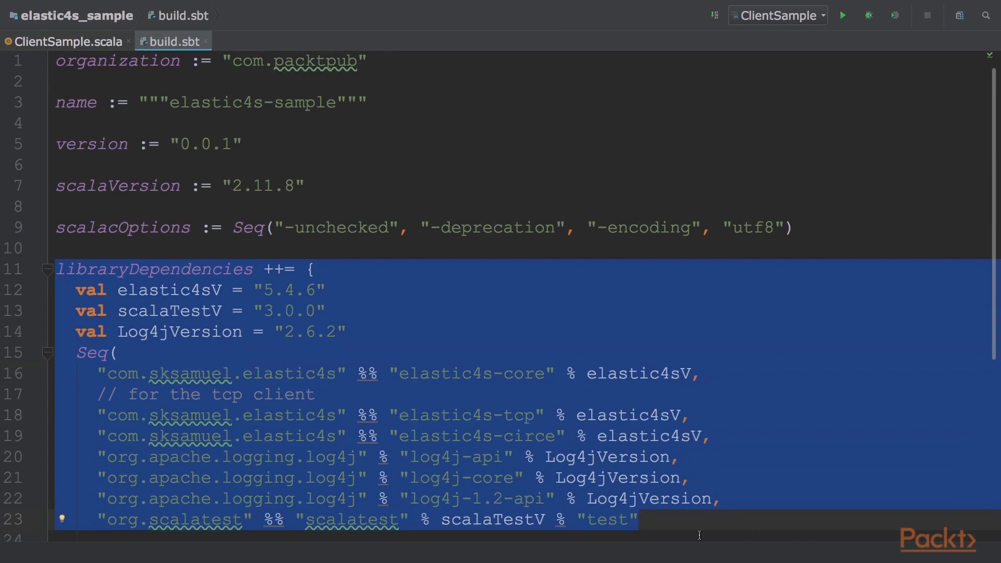
left_click(66, 40)
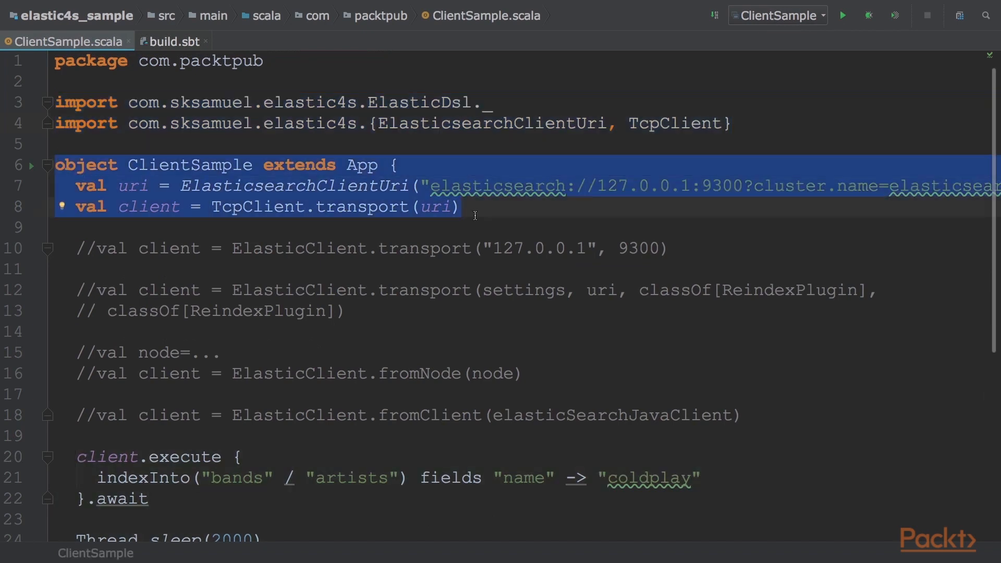
scroll("down", 3)
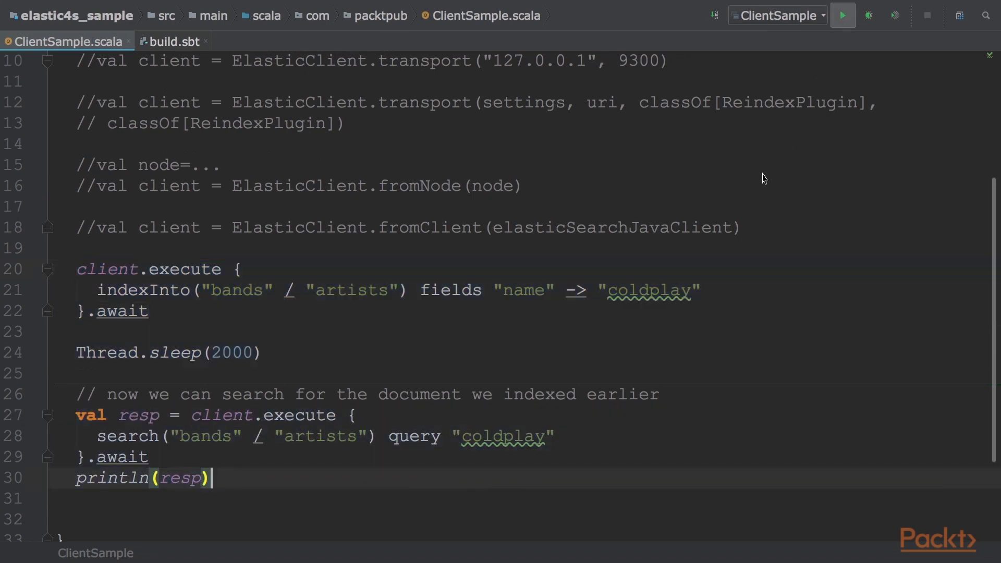
left_click(841, 15)
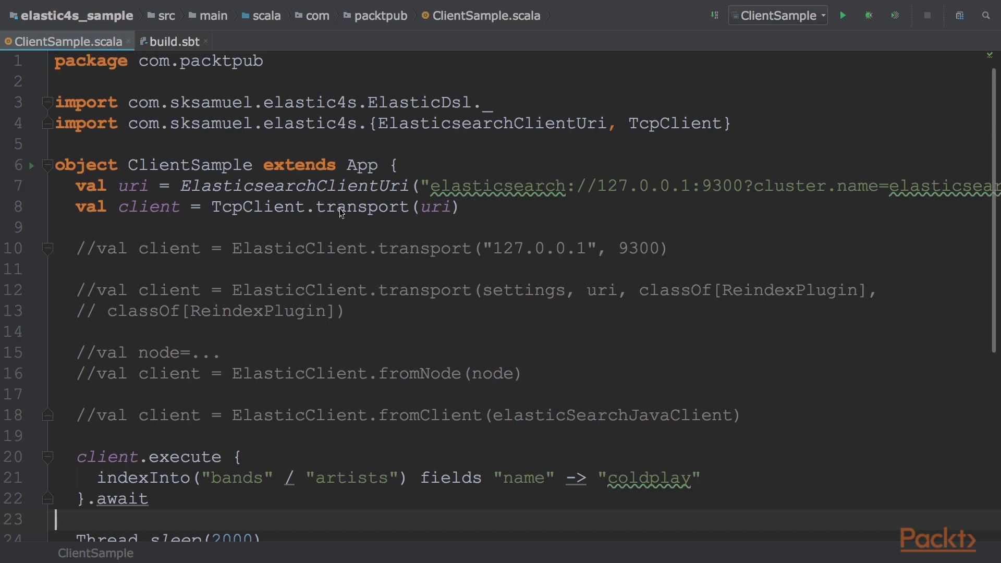
double_click(293, 186)
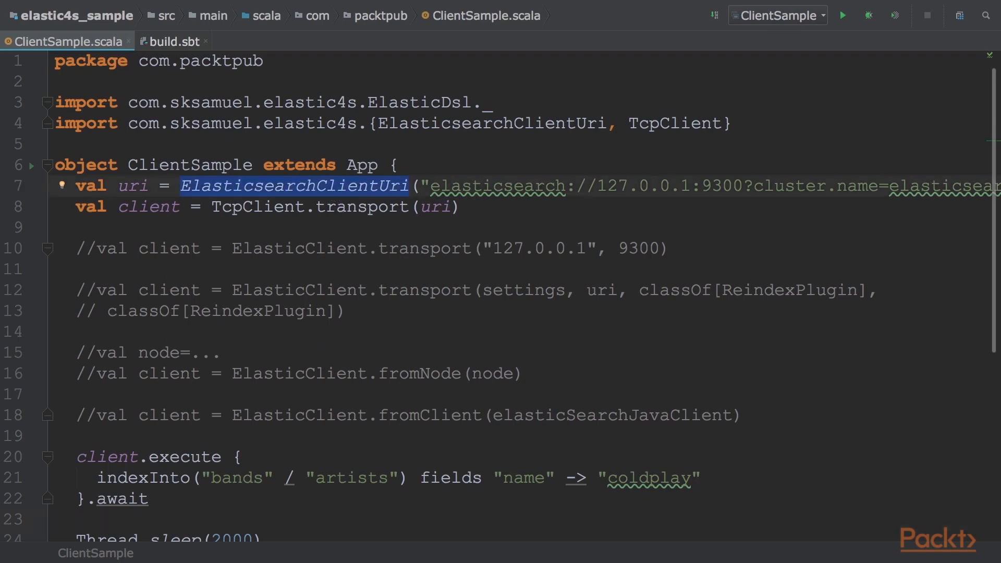
left_click(442, 185)
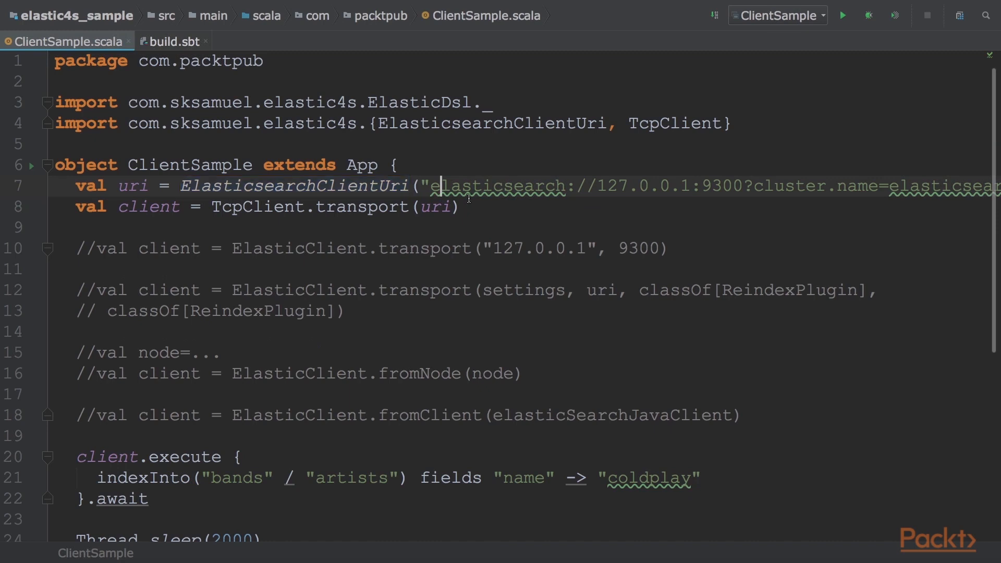
double_click(472, 186)
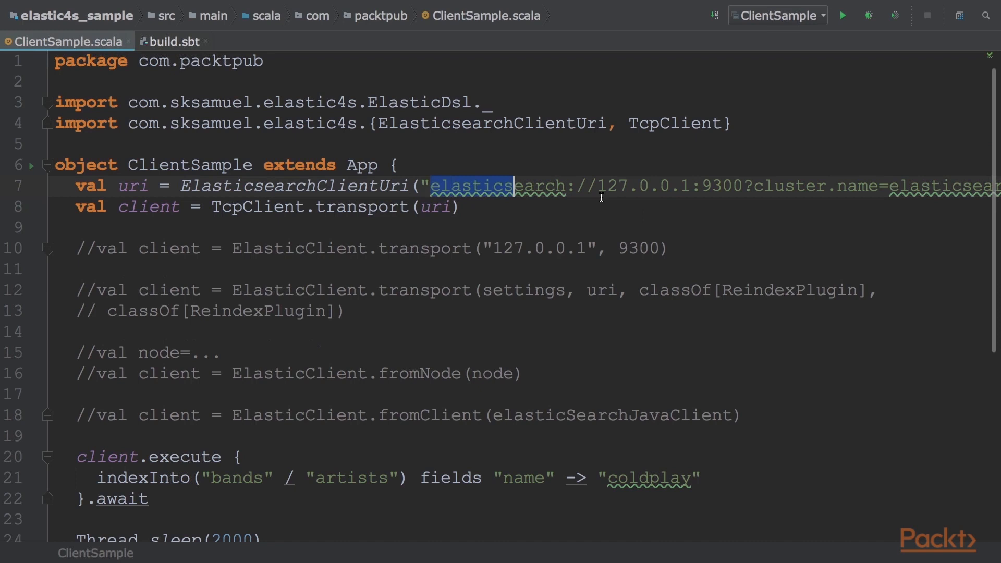
left_click_drag(511, 185, 740, 186)
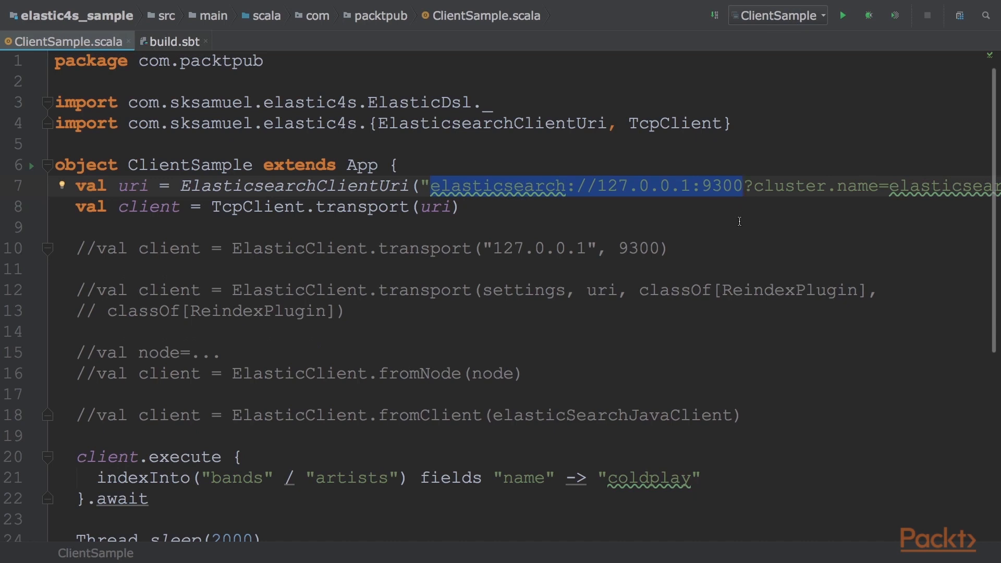
left_click(743, 186)
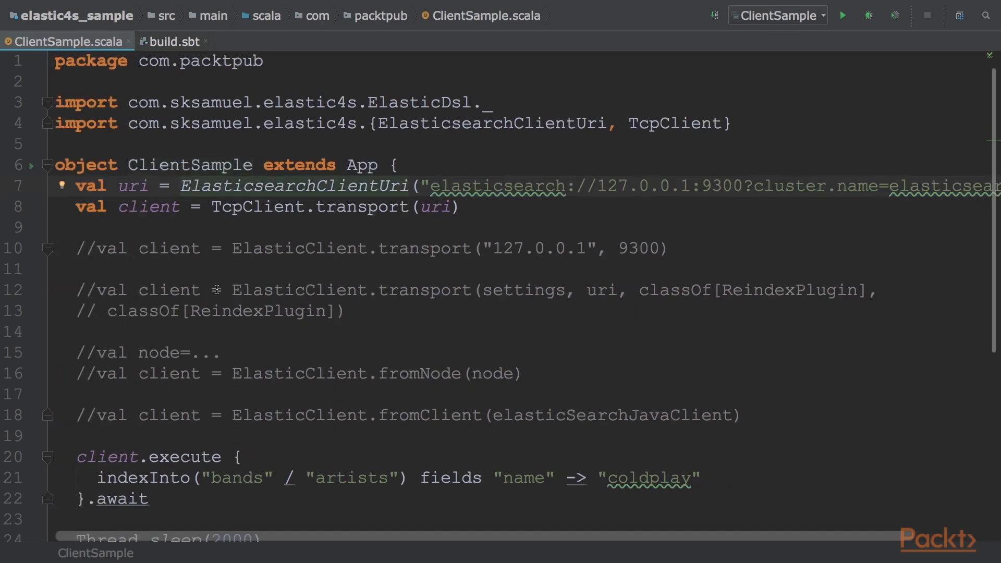
double_click(294, 186)
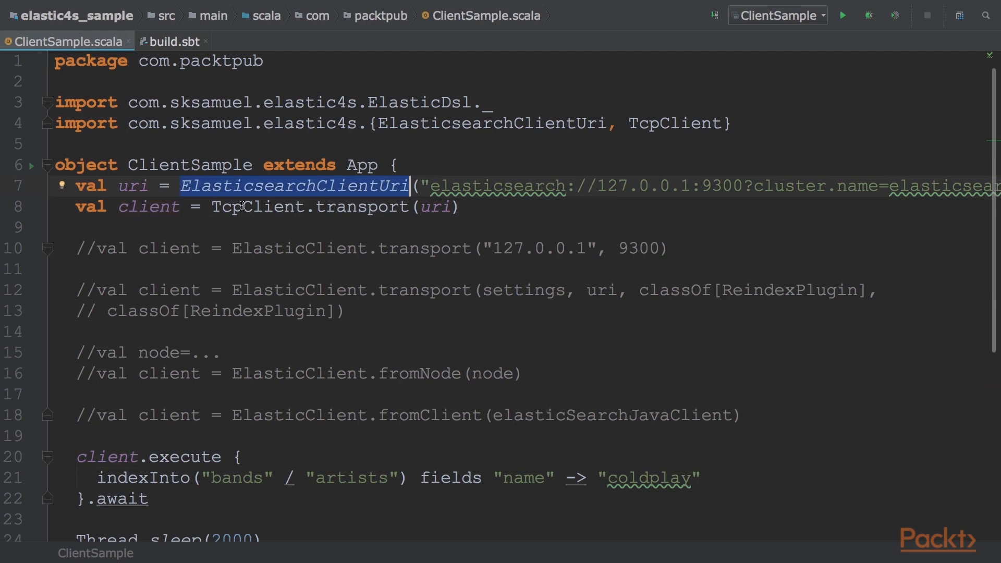
mouse_move(230, 251)
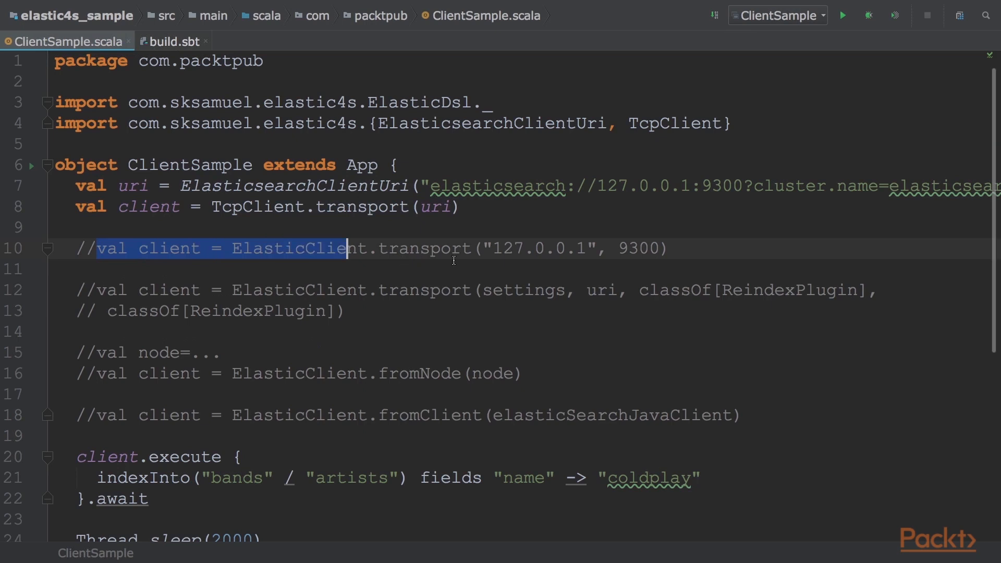
left_click_drag(345, 248, 673, 248)
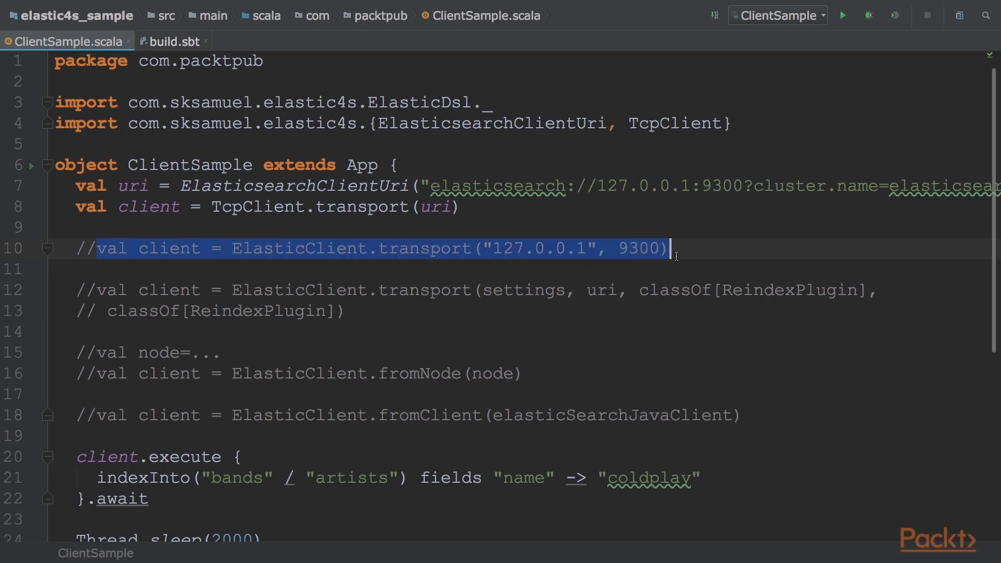